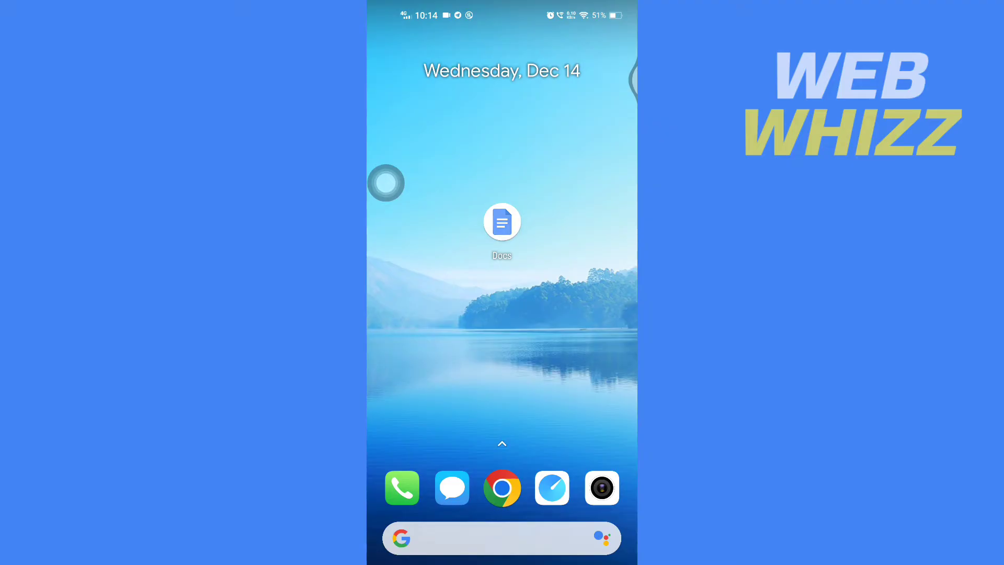
Launch Google Docs from the home screen to reach the business letter
click(501, 221)
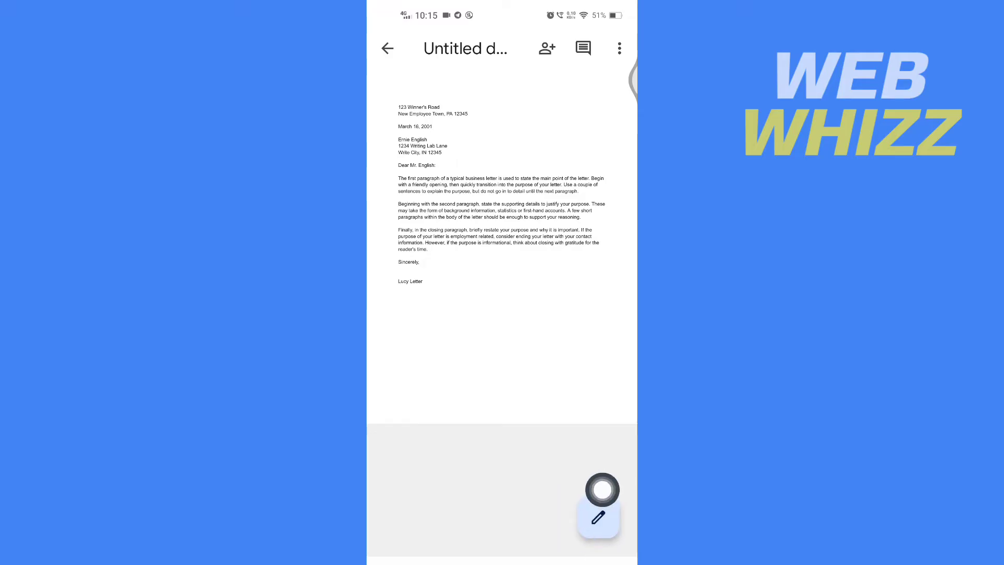
Switch to editing mode and put the cursor at the end of the signature name
click(599, 523)
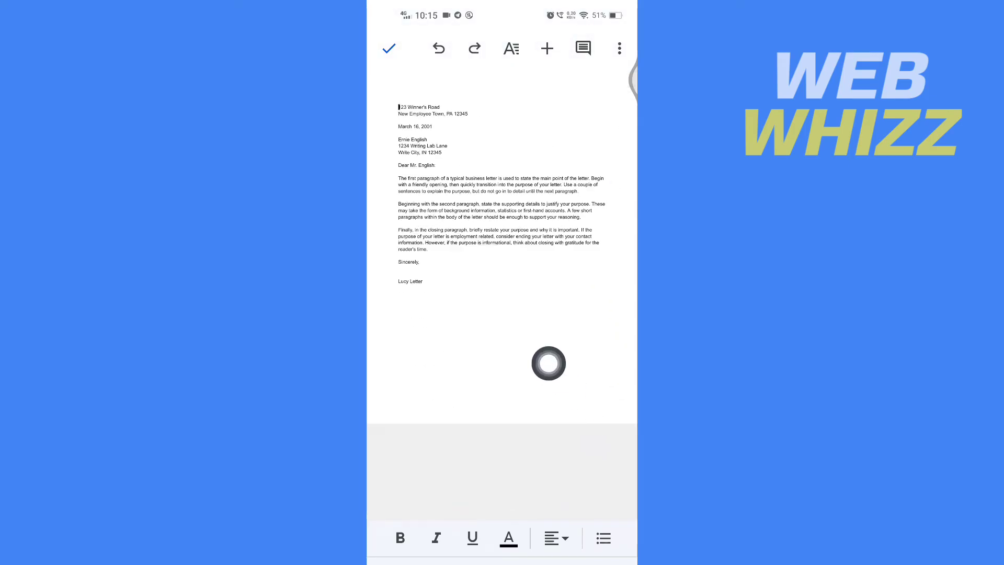
click(416, 281)
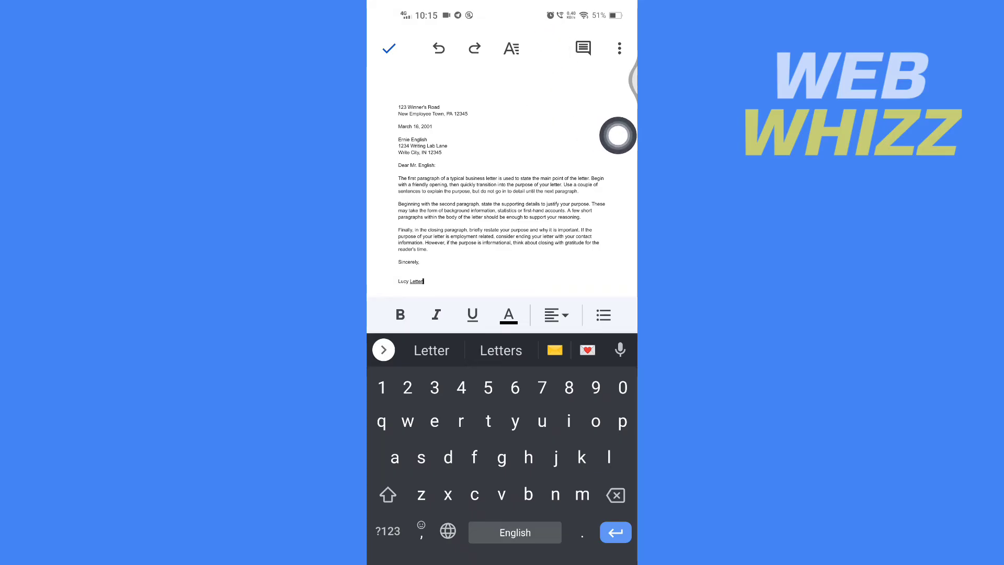
Insert a page break after the closing name from the Insert list
click(546, 48)
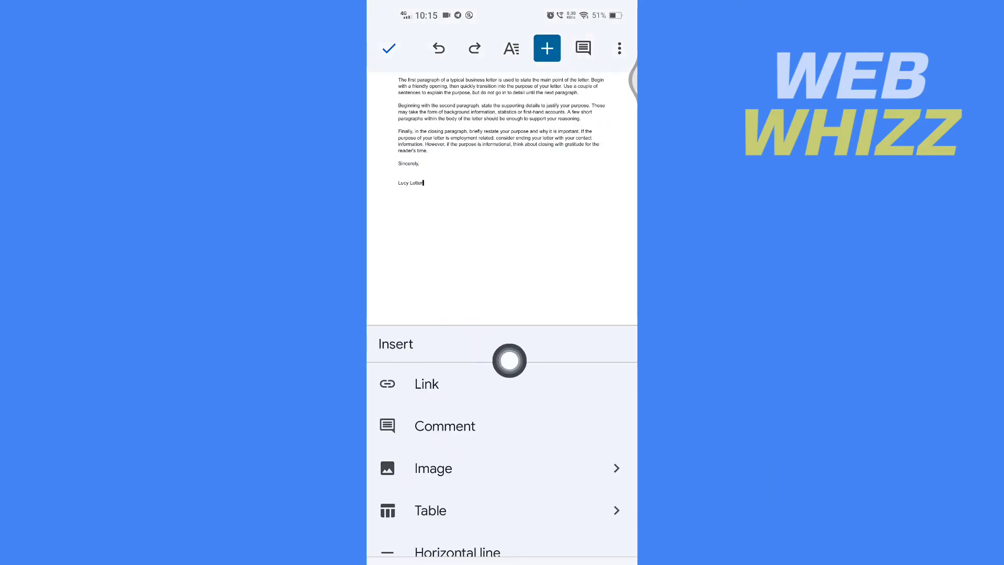
scroll(down, 3)
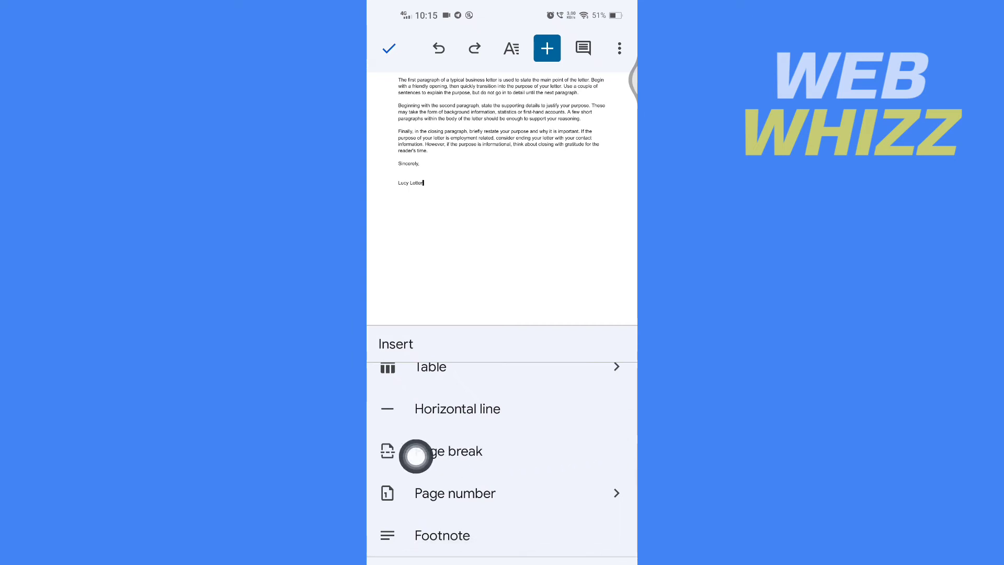
click(416, 456)
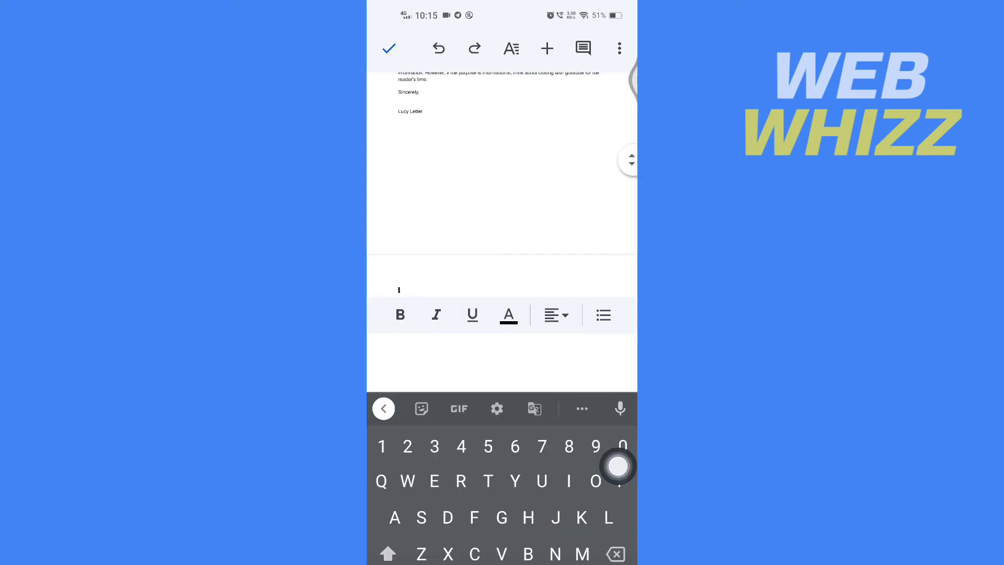